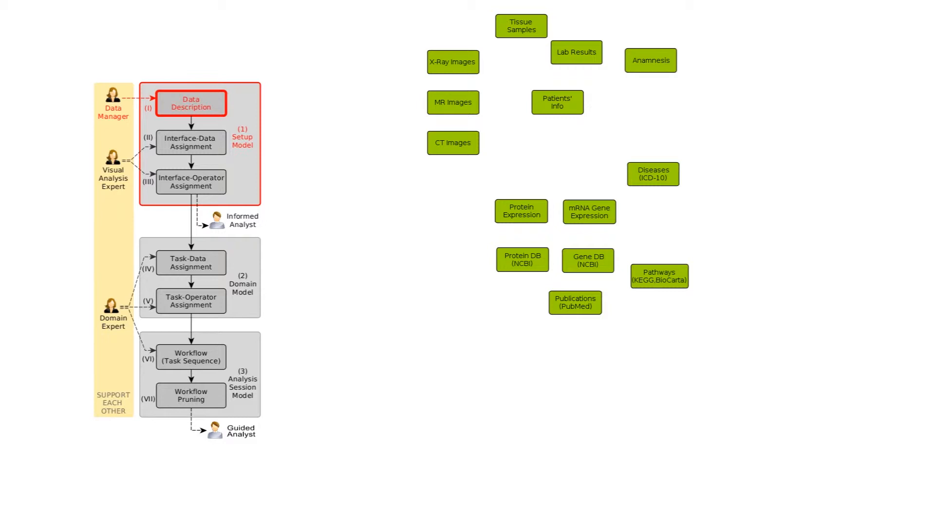
# Switch to the Stack'n'Flip workspace with the Browse patients step shown.
pyautogui.click(190, 142)
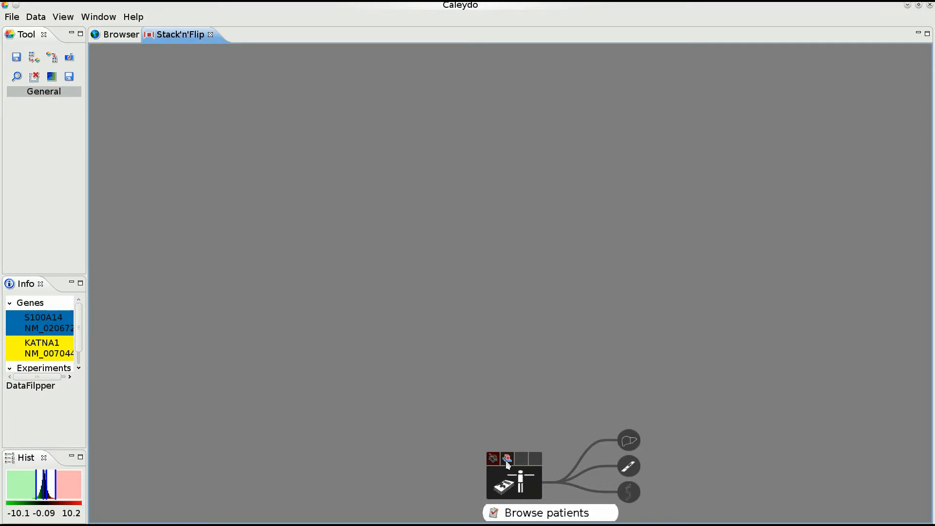
# Show the patient records in the parallel coordinates view.
pyautogui.click(493, 458)
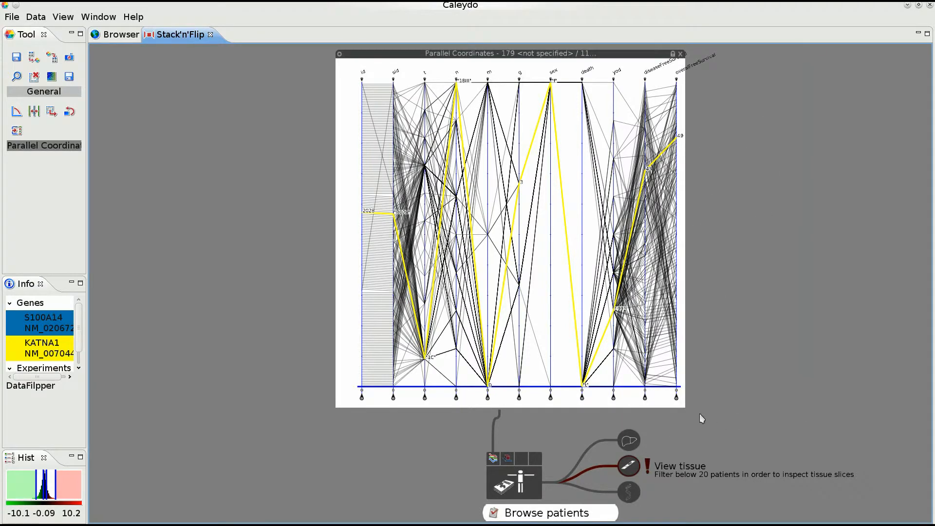
pyautogui.moveTo(676, 445)
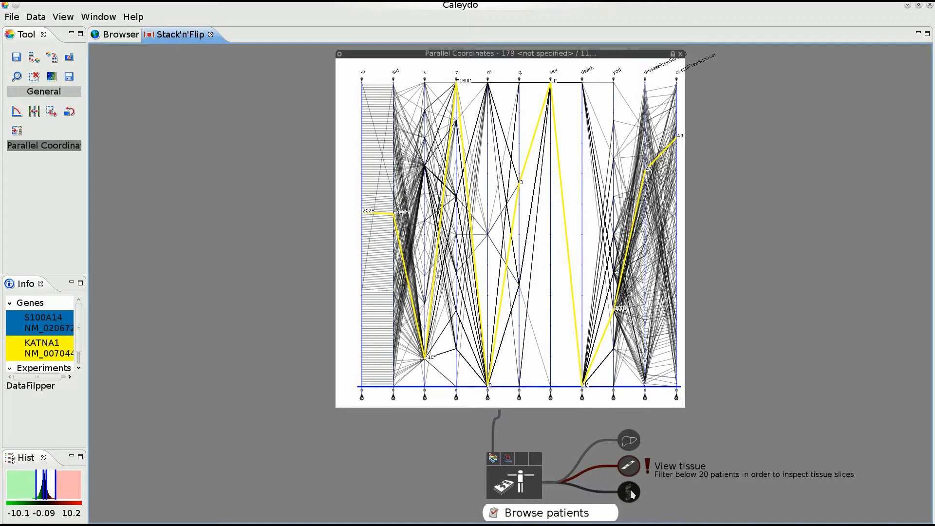
pyautogui.moveTo(584, 482)
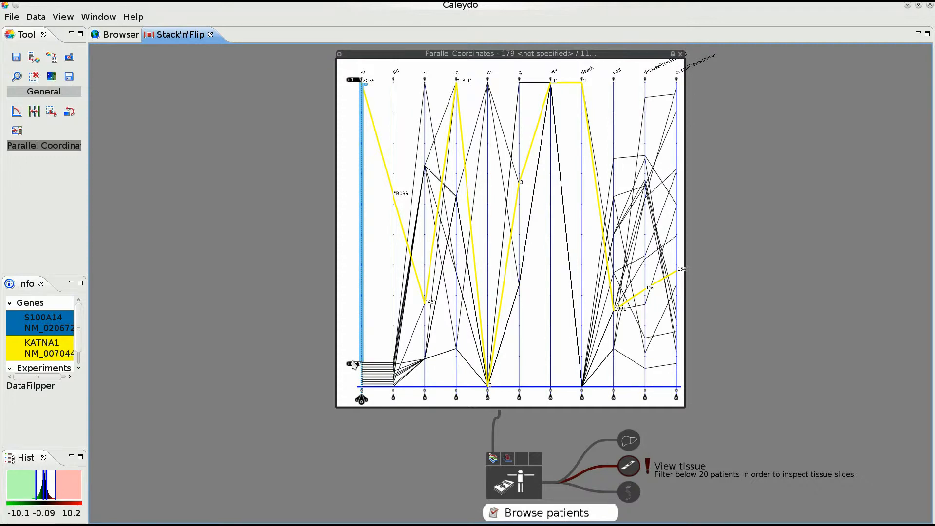
# Move on to the View tissue step showing slide A001 for the filtered patients.
pyautogui.click(51, 111)
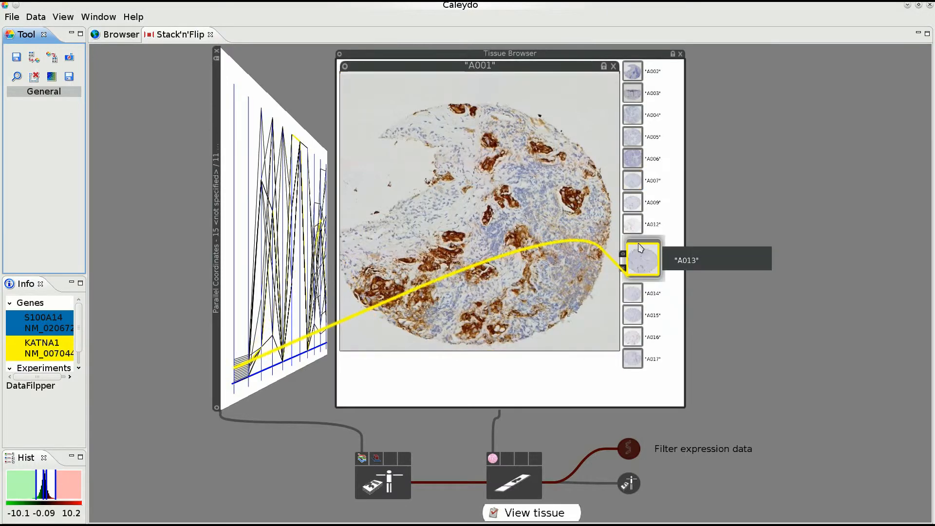
pyautogui.click(641, 259)
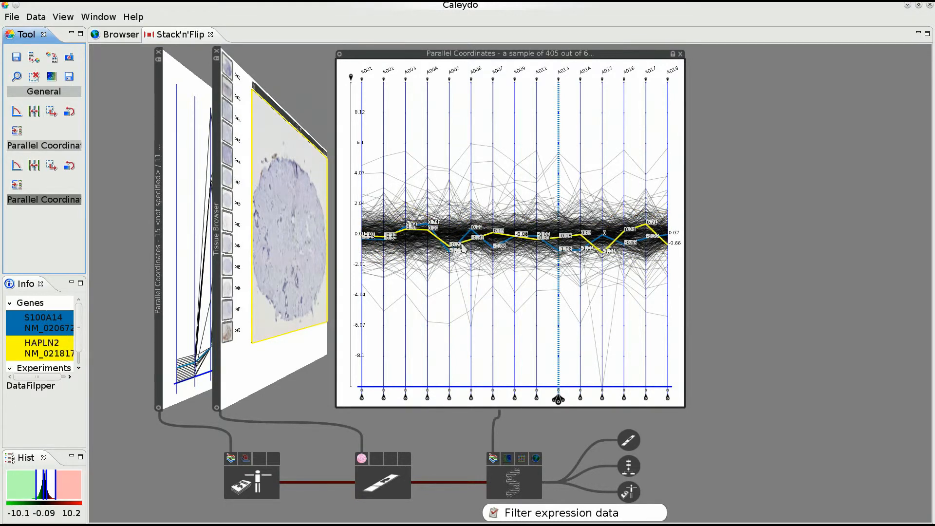
pyautogui.moveTo(435, 423)
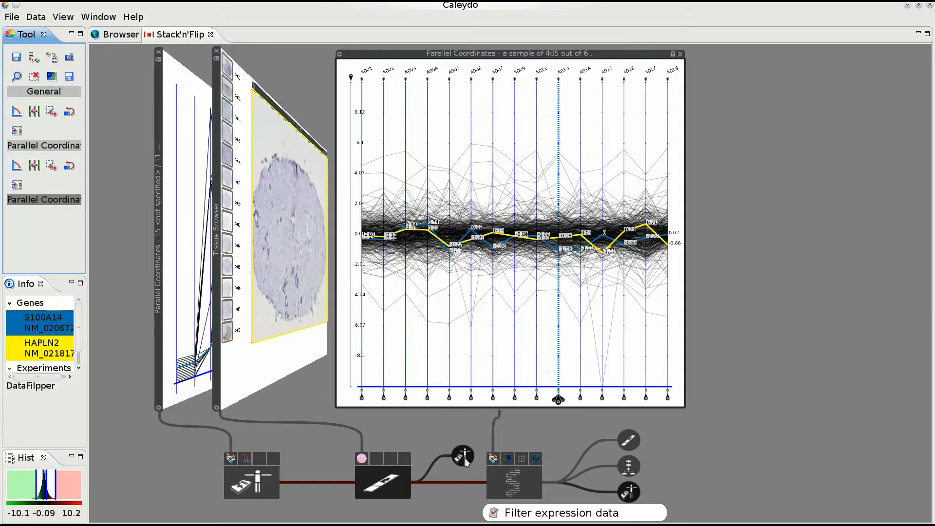
pyautogui.moveTo(435, 458)
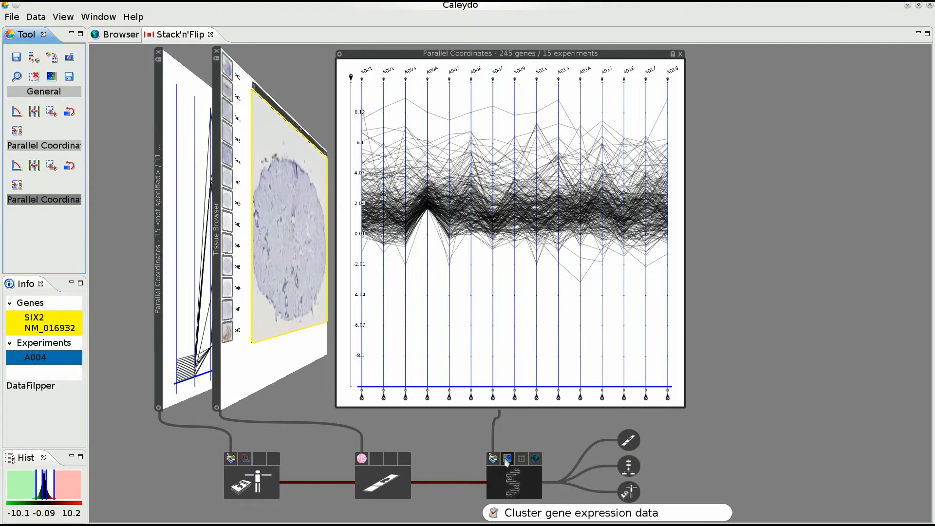
# Cluster the genes with the Tree Clusterer on Gene using Euclid distance.
pyautogui.click(506, 458)
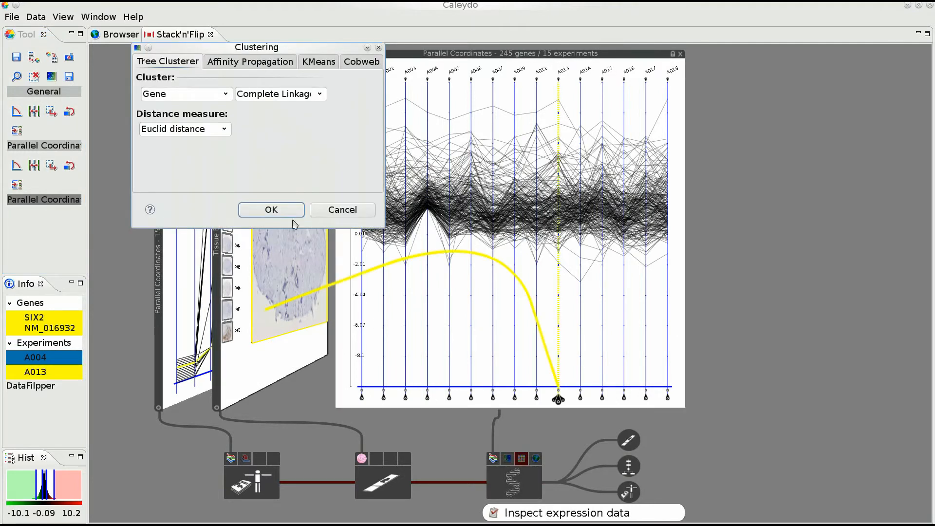
pyautogui.click(271, 209)
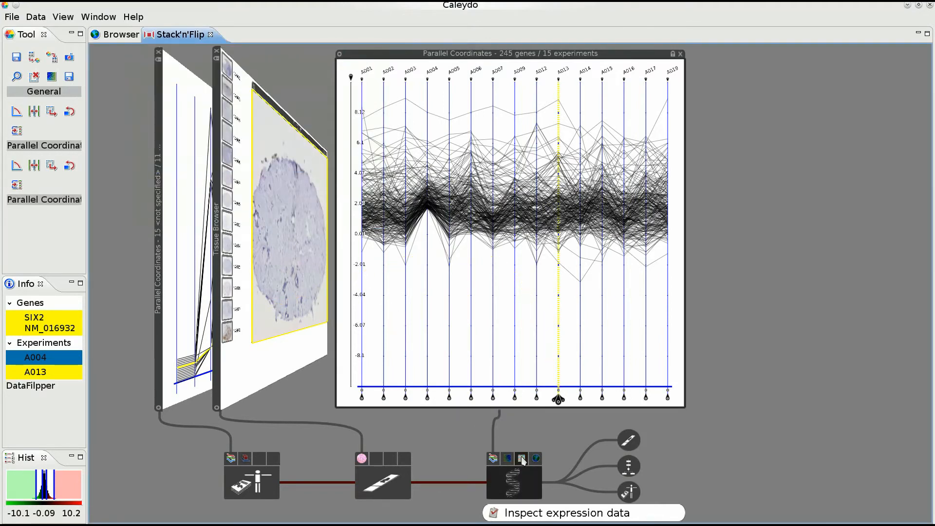
# Show the 245 clustered genes as a hierarchical heat map and load pathways depending on C1S.
pyautogui.click(522, 459)
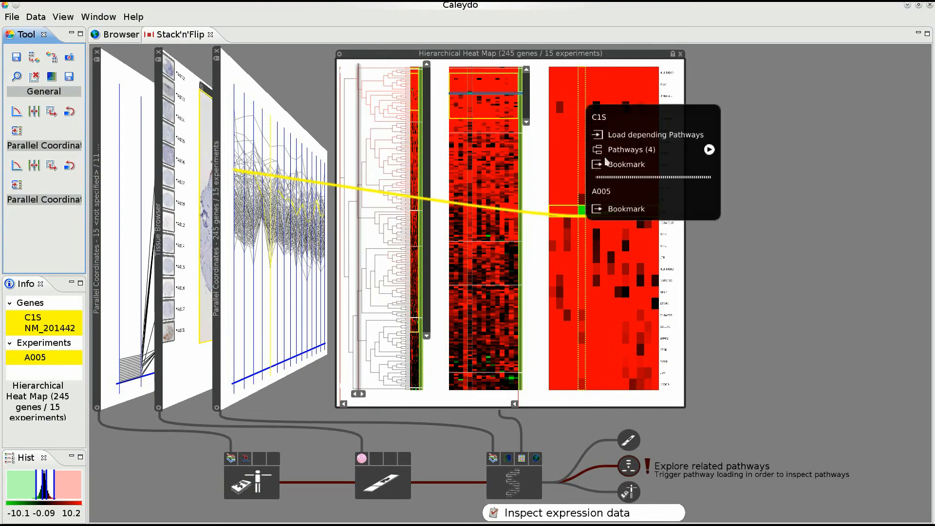
pyautogui.click(655, 135)
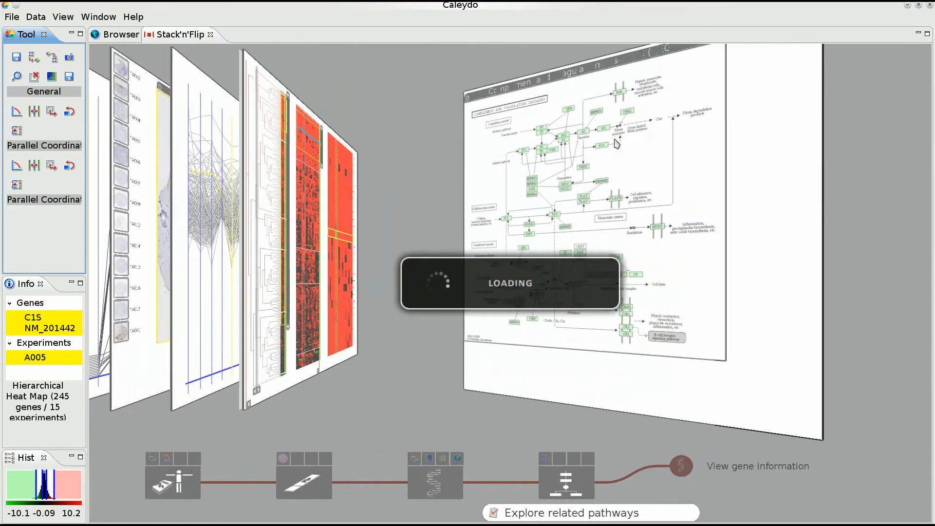